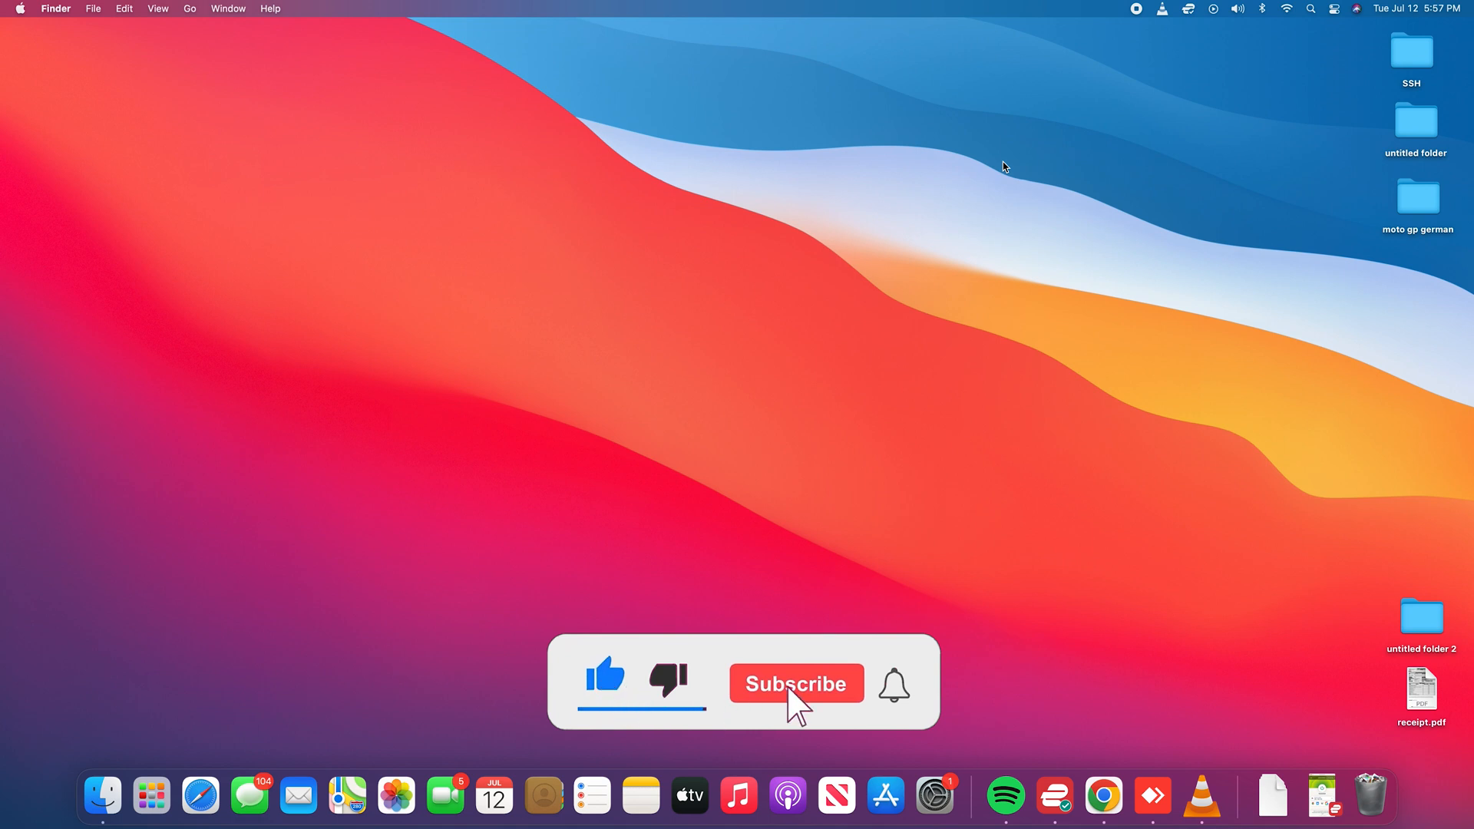
pyautogui.click(796, 683)
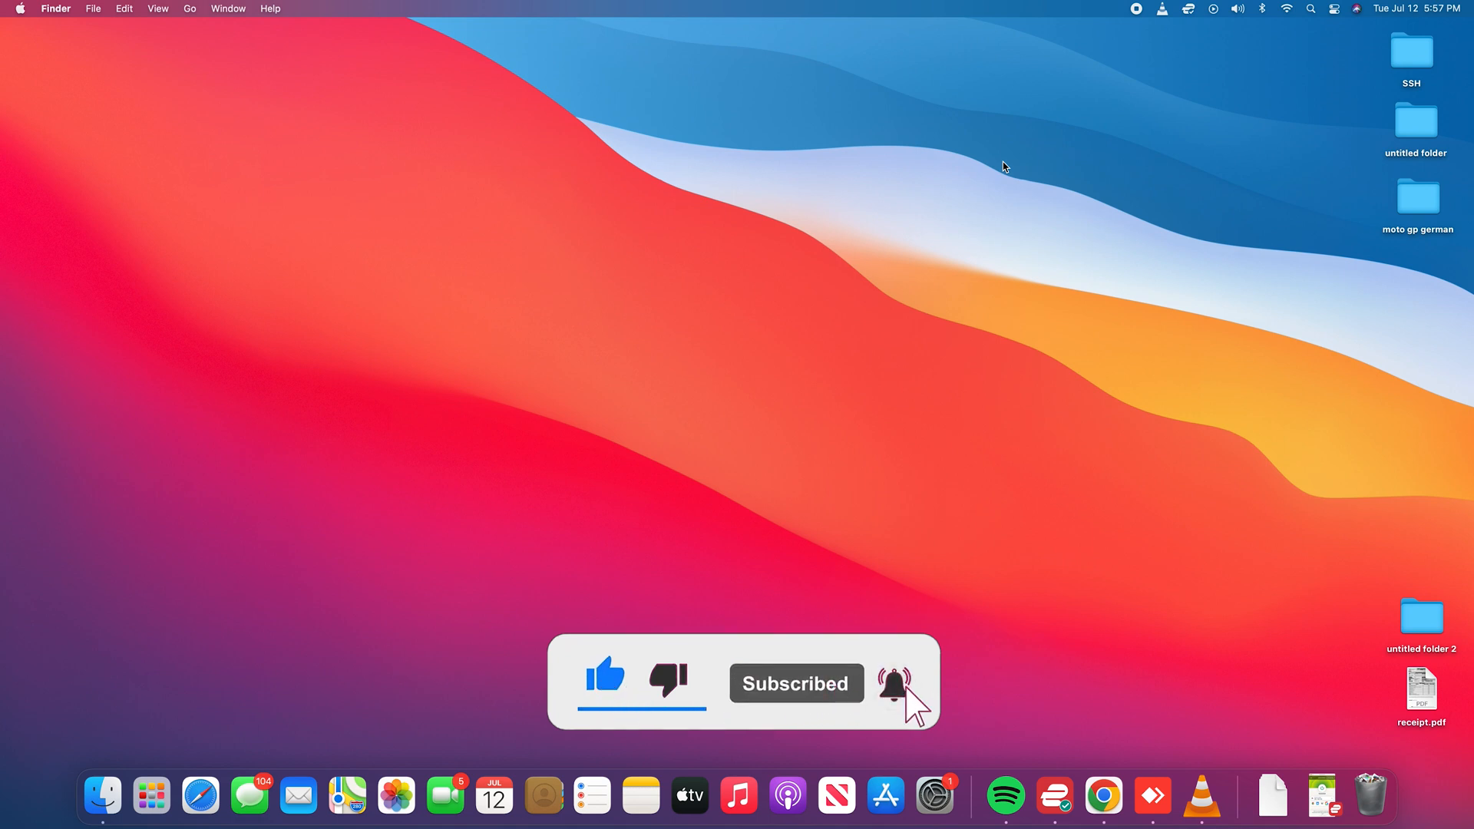